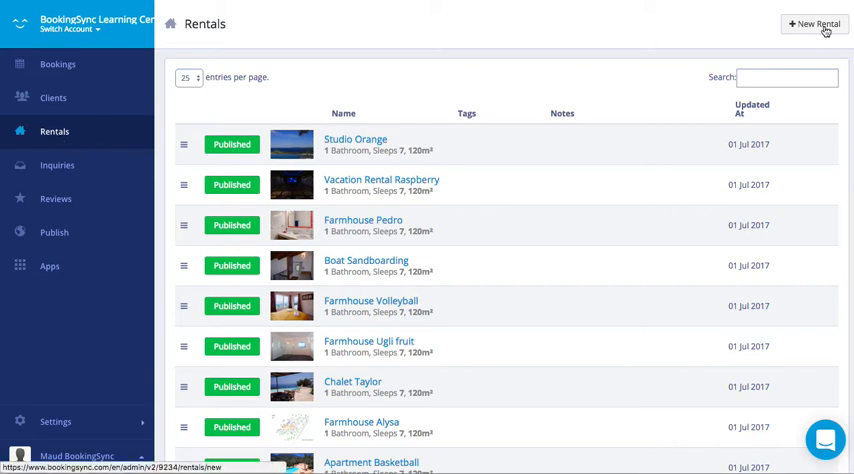
Step: Start a new rental named 'new rental', type Villa, sleeps 4 to max 6, area 50 m², 2 bedrooms, 1 bathroom
{"action": "left_click", "coordinate": [814, 24]}
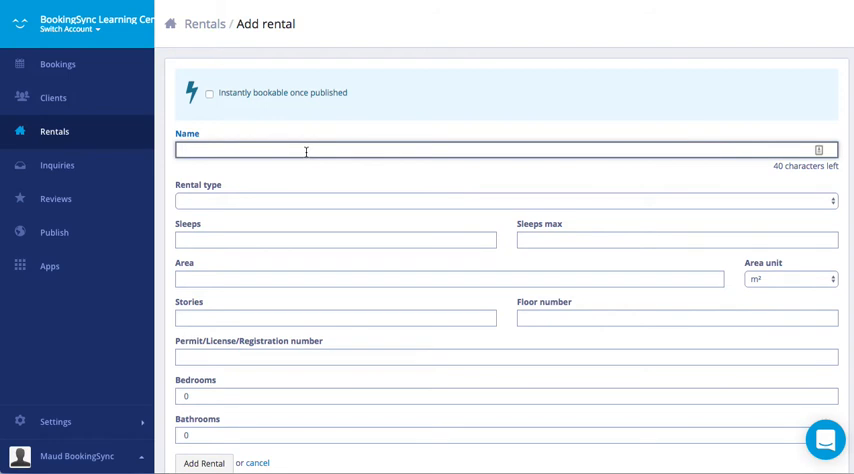
{"action": "type", "text": "new"}
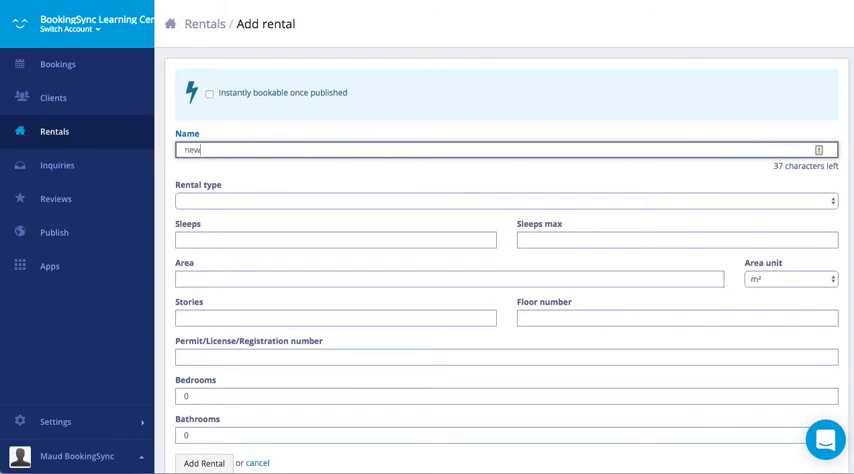
{"action": "type", "text": "rental"}
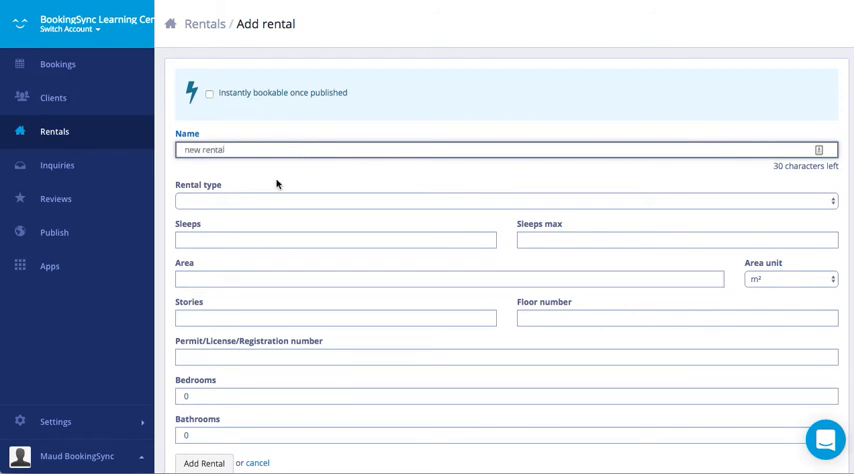
{"action": "left_click", "coordinate": [504, 200]}
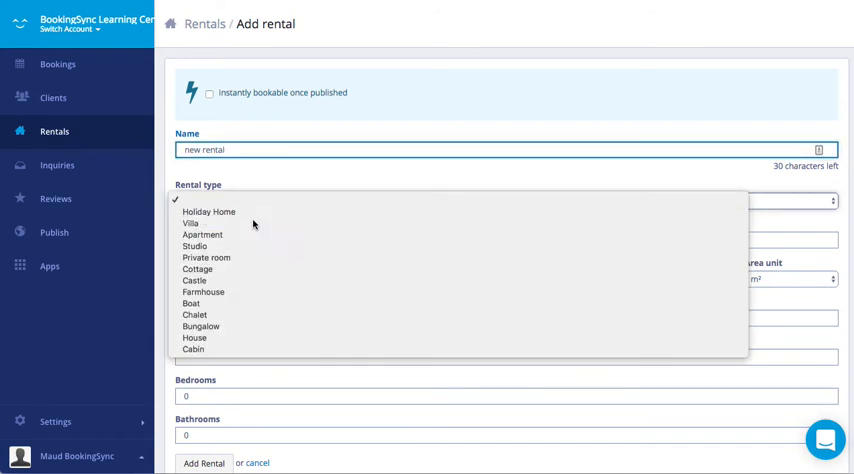
{"action": "left_click", "coordinate": [190, 224]}
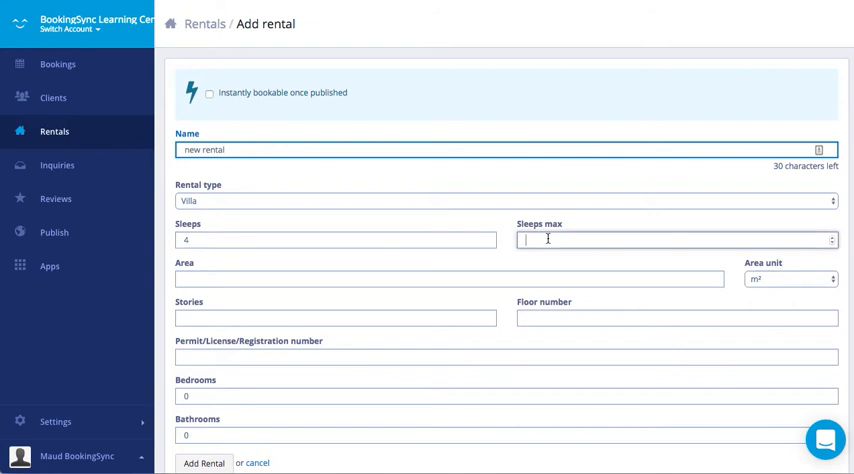
{"action": "type", "text": "6"}
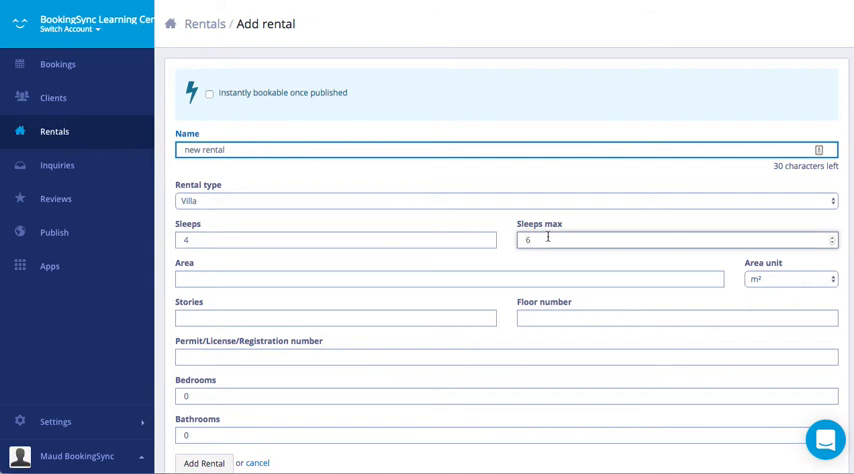
{"action": "mouse_move", "coordinate": [216, 272]}
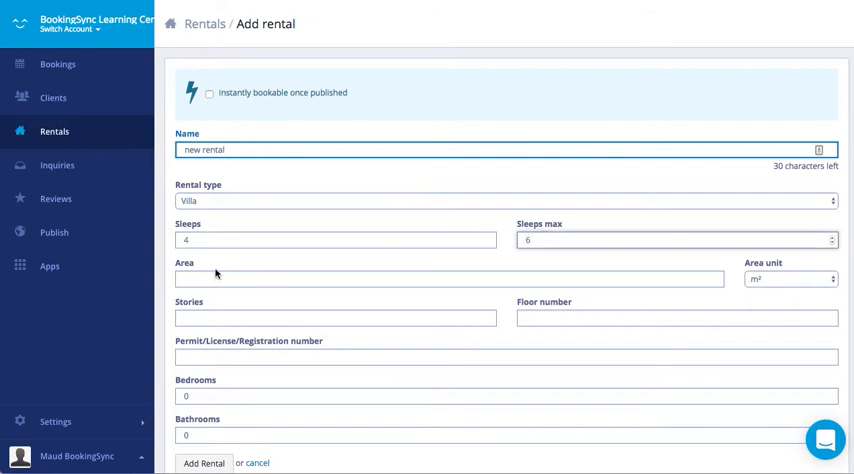
{"action": "type", "text": "50"}
{"action": "left_click", "coordinate": [506, 436]}
{"action": "type", "text": "1"}
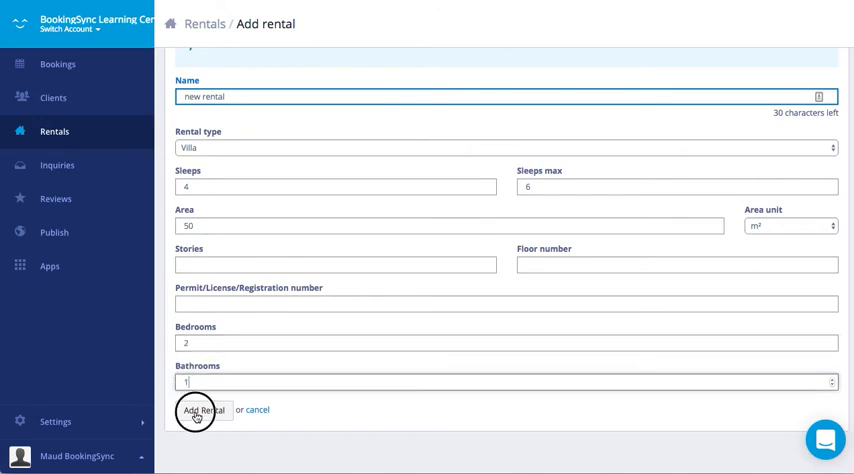
Step: Add the rental to the rentals list and open 'new rental' for editing
{"action": "left_click", "coordinate": [204, 412]}
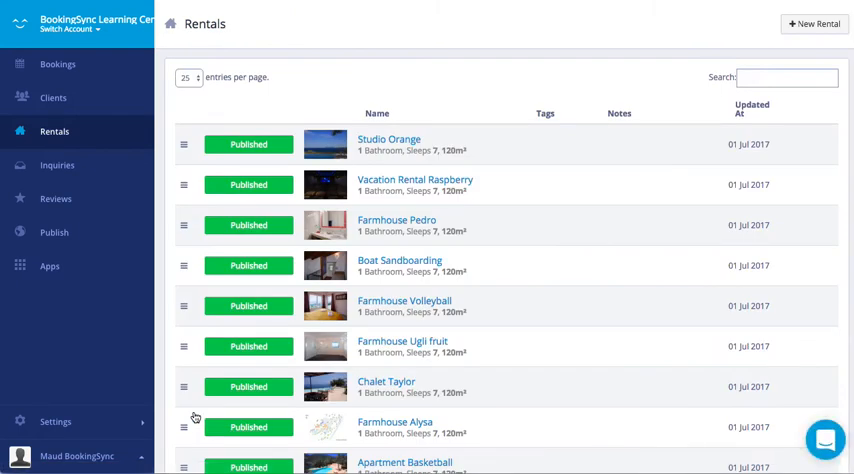
{"action": "scroll", "scroll_direction": "down", "scroll_amount": 3}
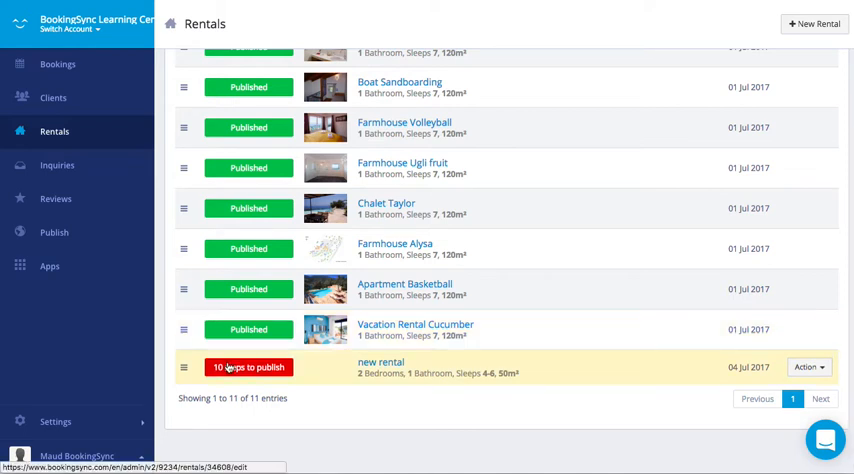
{"action": "mouse_move", "coordinate": [248, 368]}
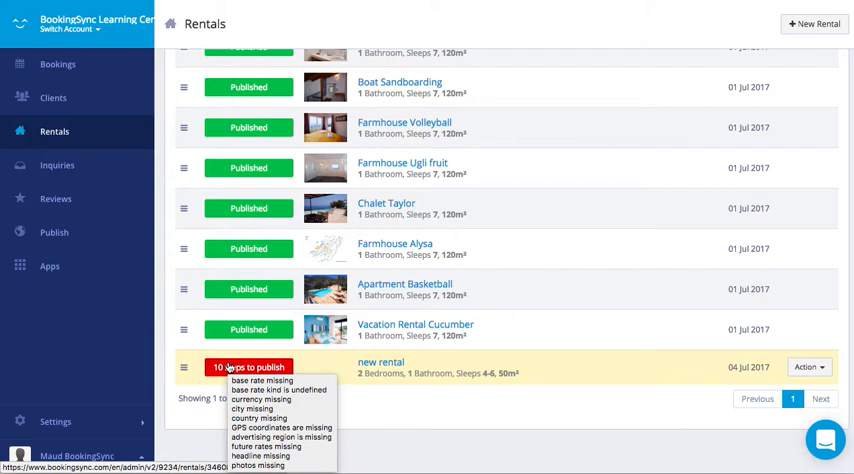
{"action": "left_click", "coordinate": [380, 362]}
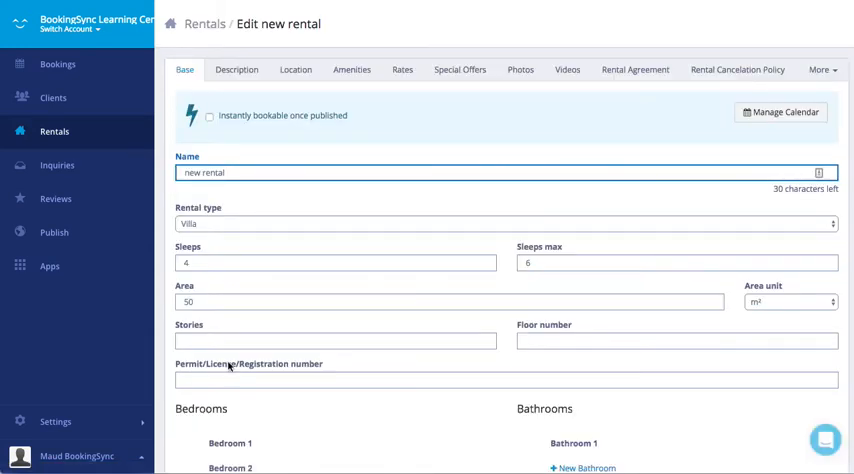
{"action": "scroll", "scroll_direction": "down", "scroll_amount": 3}
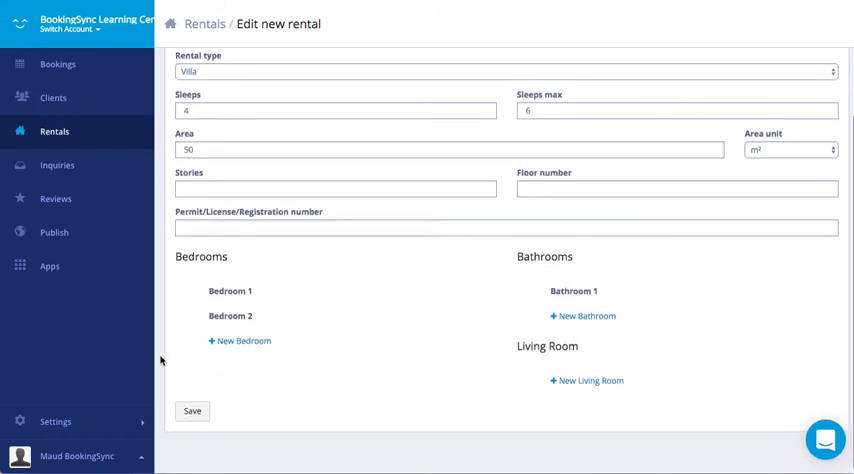
{"action": "mouse_move", "coordinate": [508, 412]}
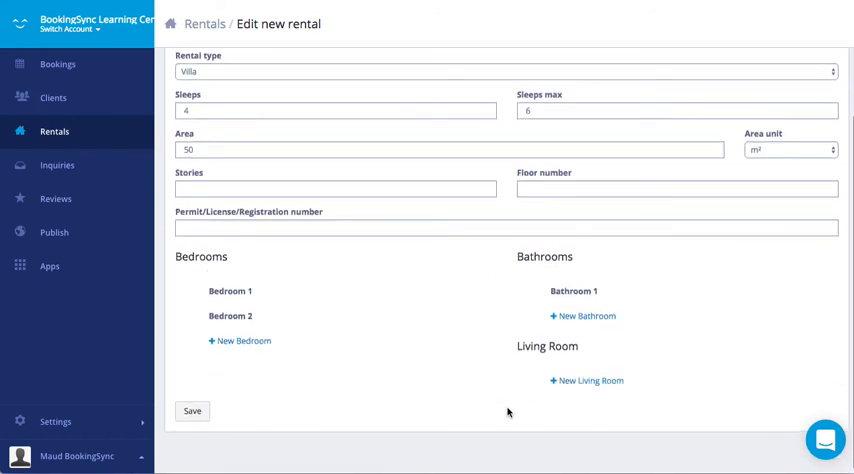
{"action": "scroll", "scroll_direction": "up", "scroll_amount": 3}
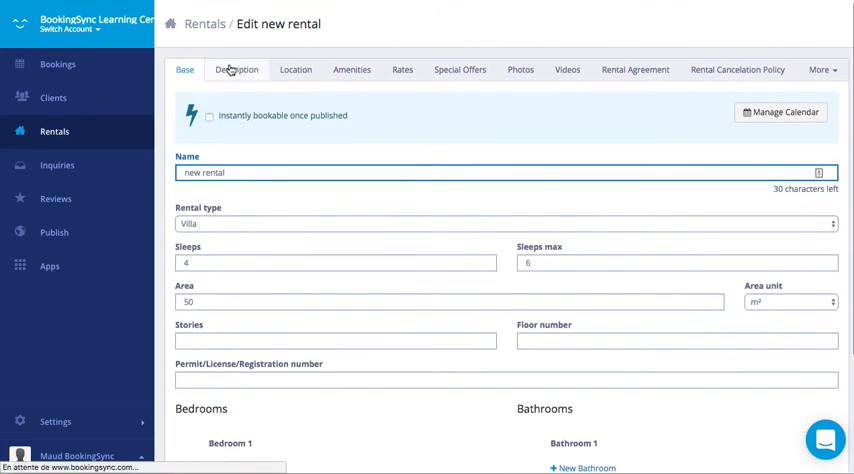
Step: Set the headline 'My new rental' with a short description and save it
{"action": "left_click", "coordinate": [236, 68]}
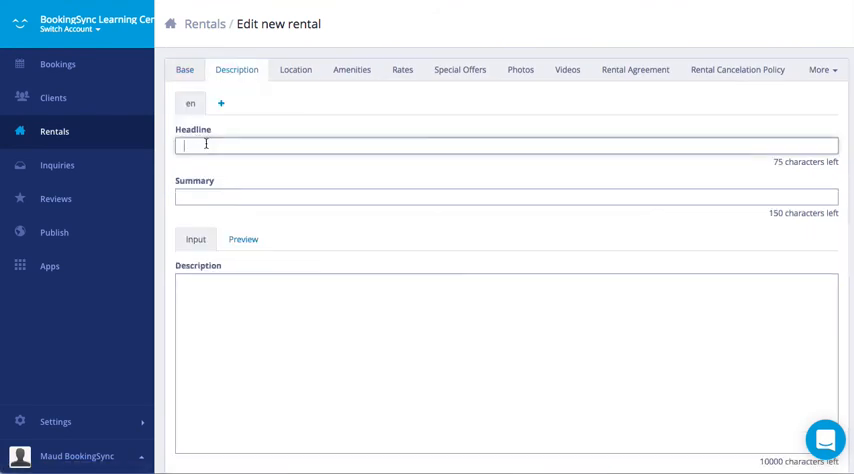
{"action": "type", "text": "My new rental"}
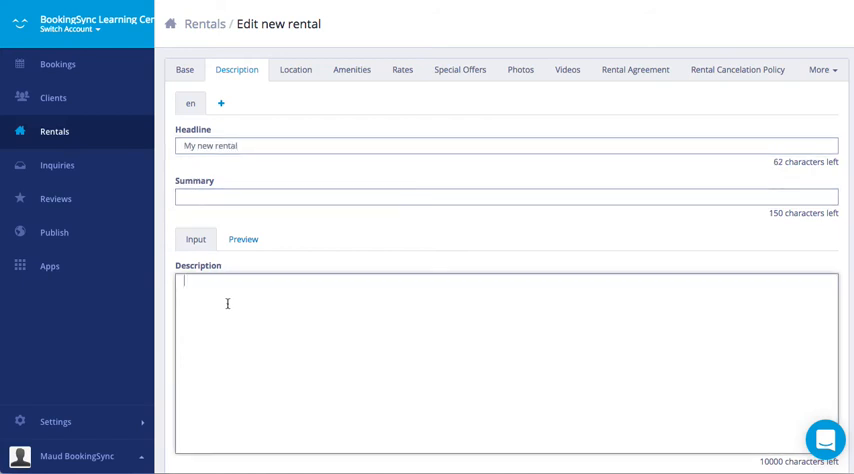
{"action": "type", "text": "tegdjhed"}
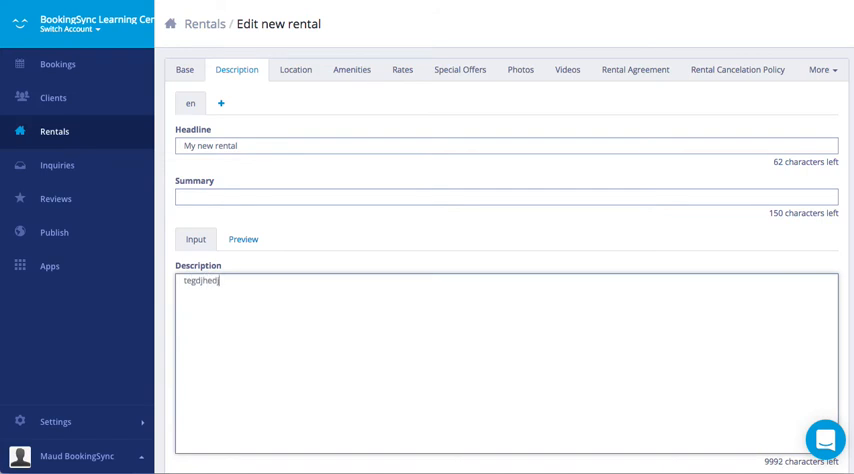
{"action": "scroll", "scroll_direction": "down", "scroll_amount": 3}
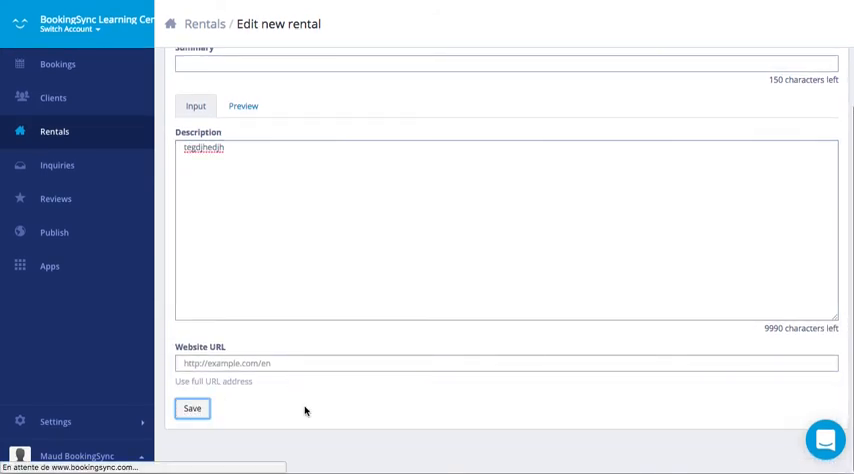
{"action": "left_click", "coordinate": [192, 408]}
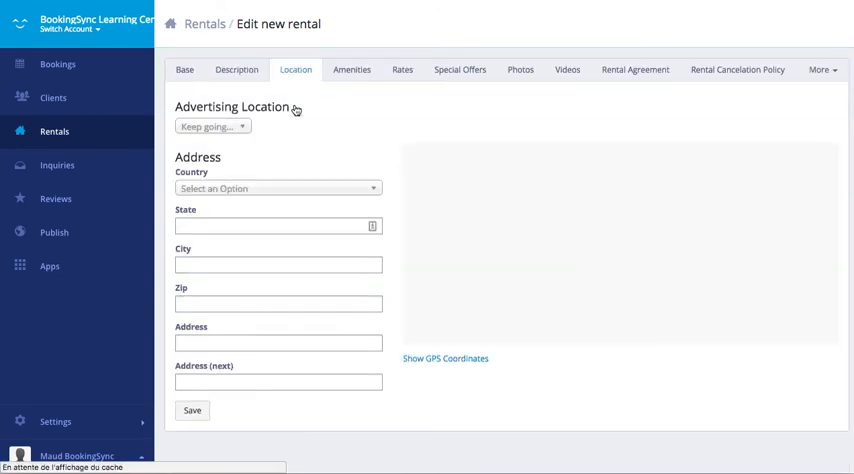
Step: Choose Europe and France as the advertising region and country
{"action": "left_click", "coordinate": [444, 358]}
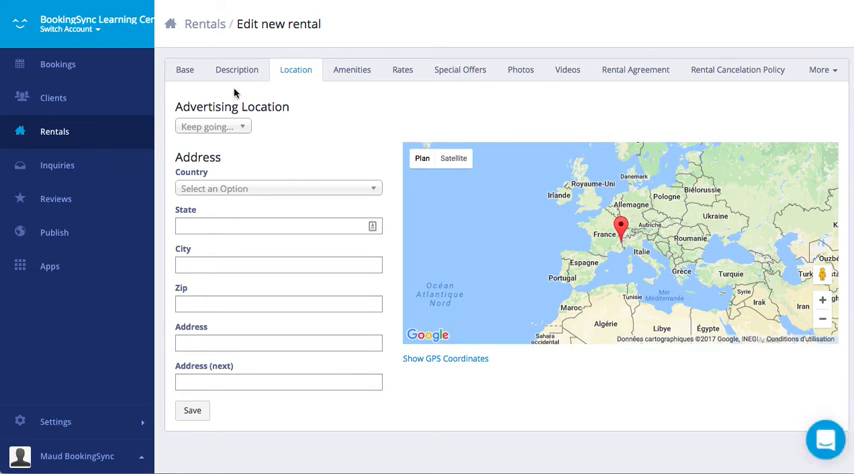
{"action": "left_click", "coordinate": [212, 126]}
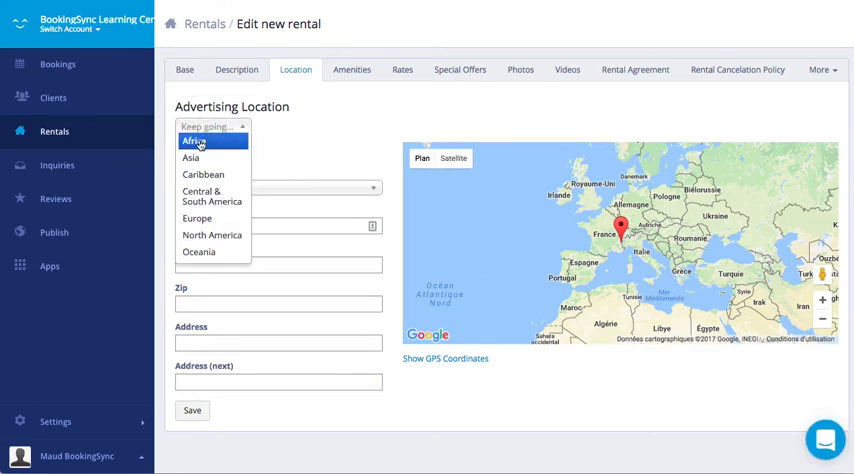
{"action": "left_click", "coordinate": [196, 140]}
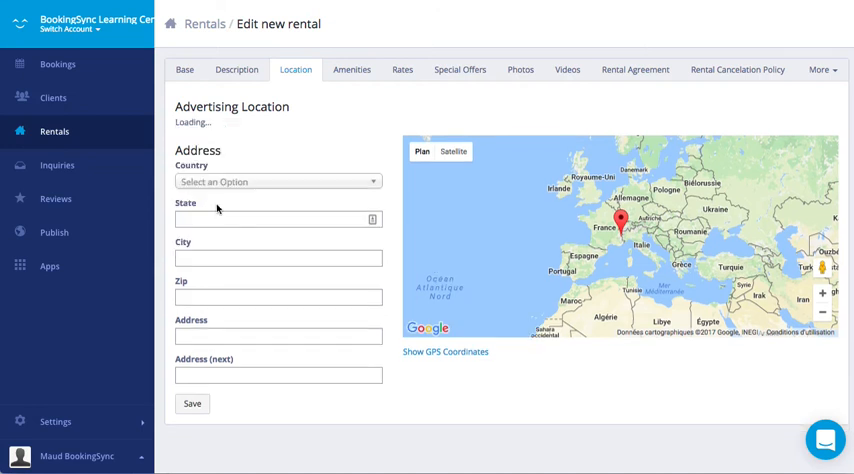
{"action": "left_click", "coordinate": [276, 182]}
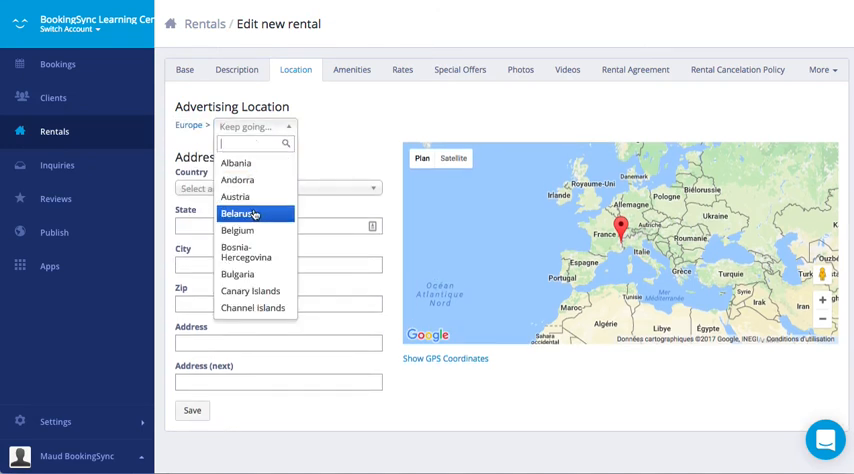
{"action": "type", "text": "fr"}
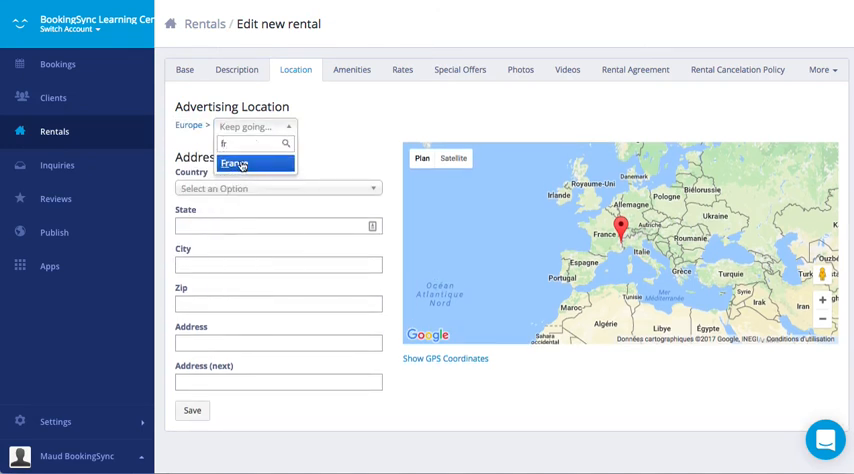
{"action": "left_click", "coordinate": [234, 164]}
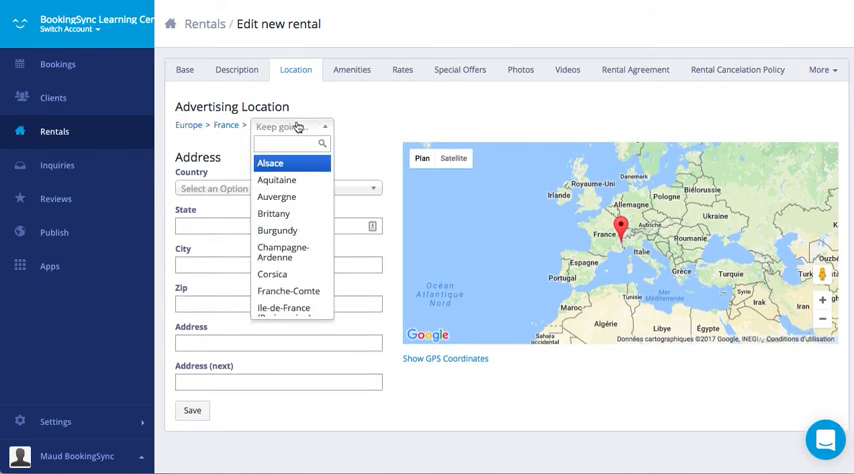
Step: Narrow the location to Alsace › Bas-Rhin › Molsheim area and save it
{"action": "type", "text": "al"}
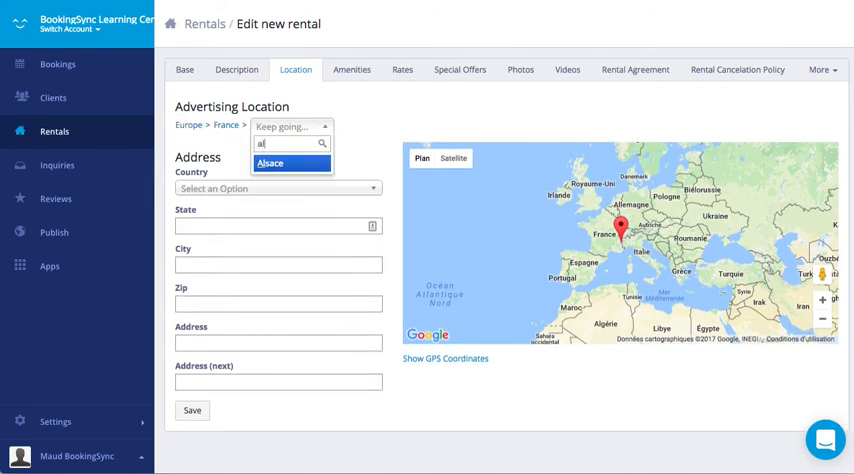
{"action": "left_click", "coordinate": [270, 164]}
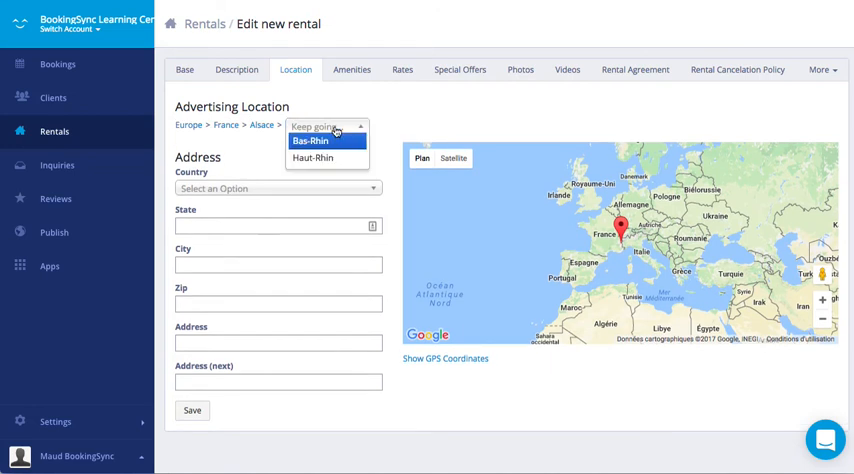
{"action": "left_click", "coordinate": [310, 140]}
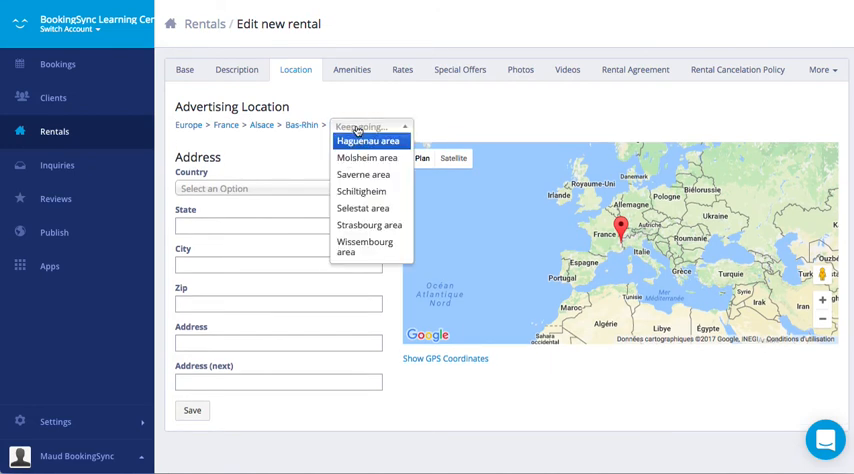
{"action": "left_click", "coordinate": [368, 158]}
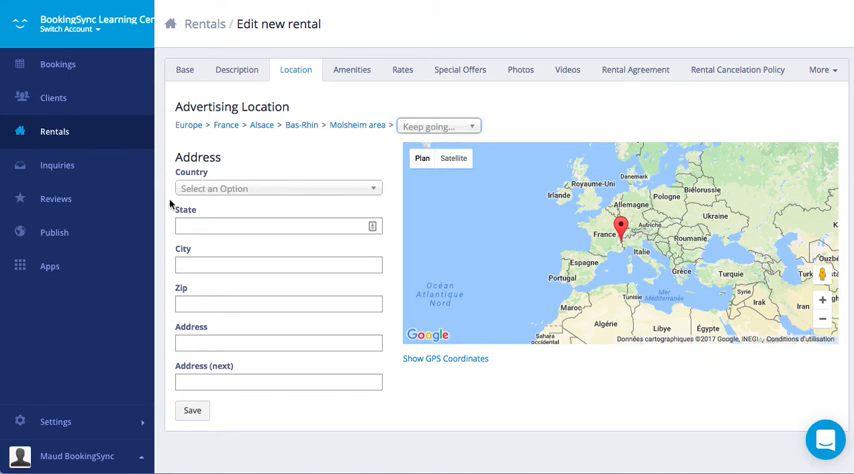
{"action": "left_click", "coordinate": [192, 410]}
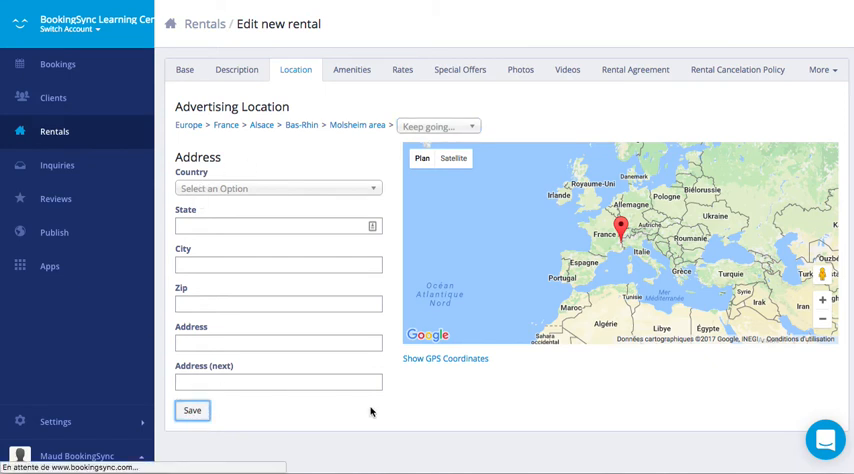
{"action": "left_click", "coordinate": [192, 410]}
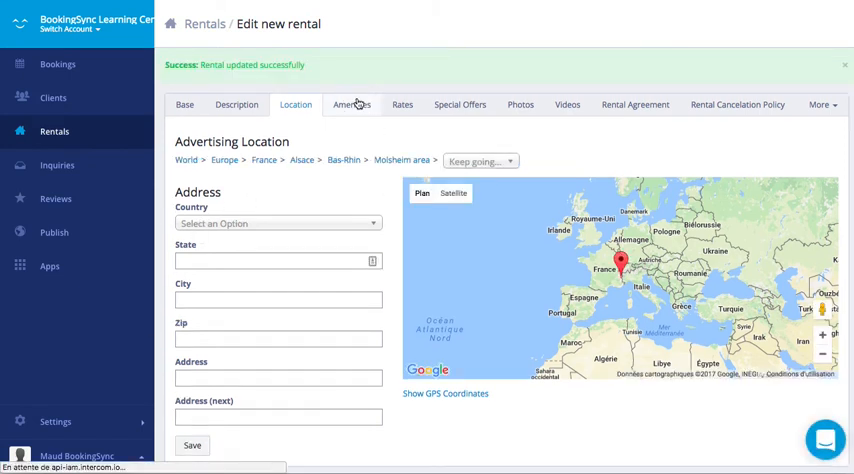
Step: Tick Air Conditioning and Jacuzzi Bath as amenities and save them
{"action": "left_click", "coordinate": [352, 68]}
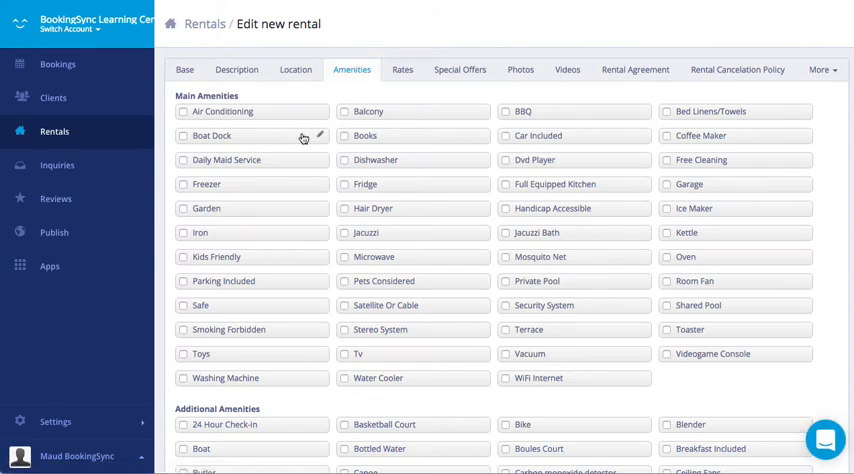
{"action": "left_click", "coordinate": [182, 112]}
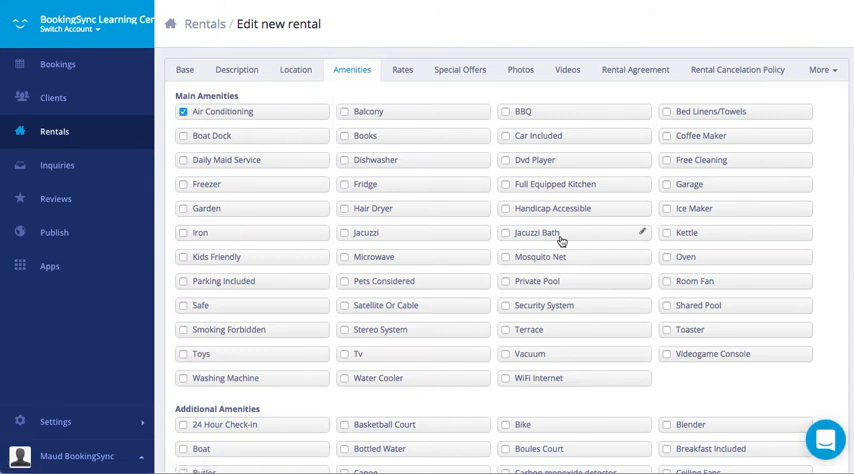
{"action": "scroll", "scroll_direction": "down", "scroll_amount": 3}
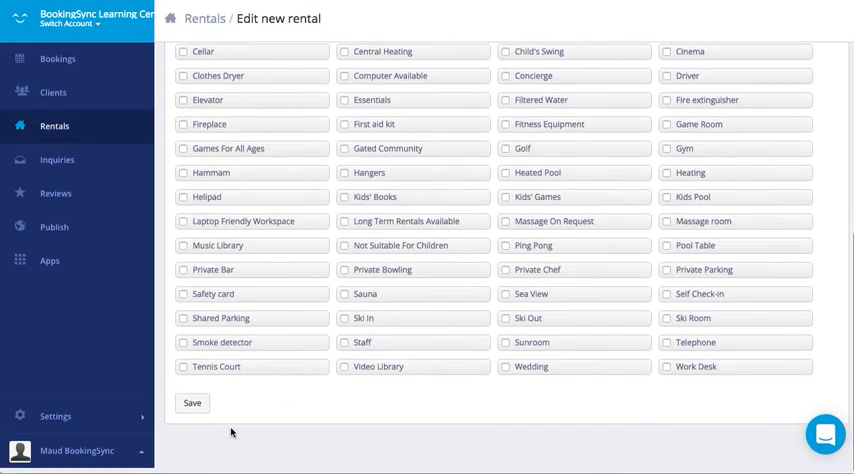
{"action": "left_click", "coordinate": [192, 404]}
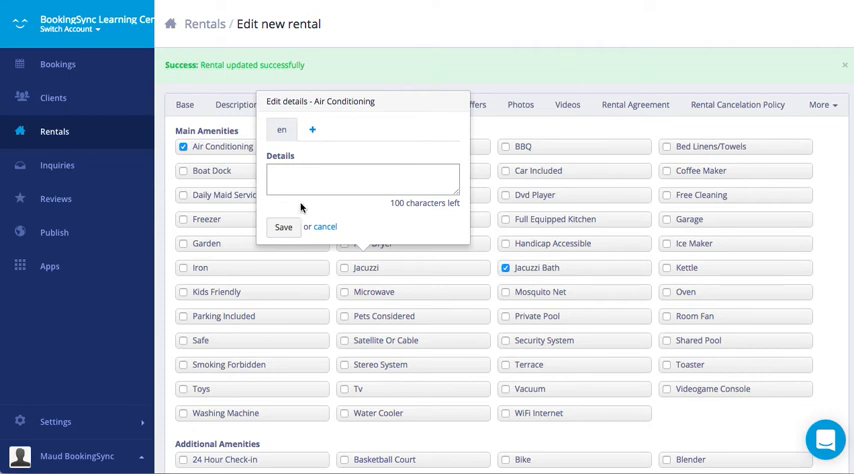
Step: Note Air Conditioning as 'only in summer' and save the detail
{"action": "type", "text": "only"}
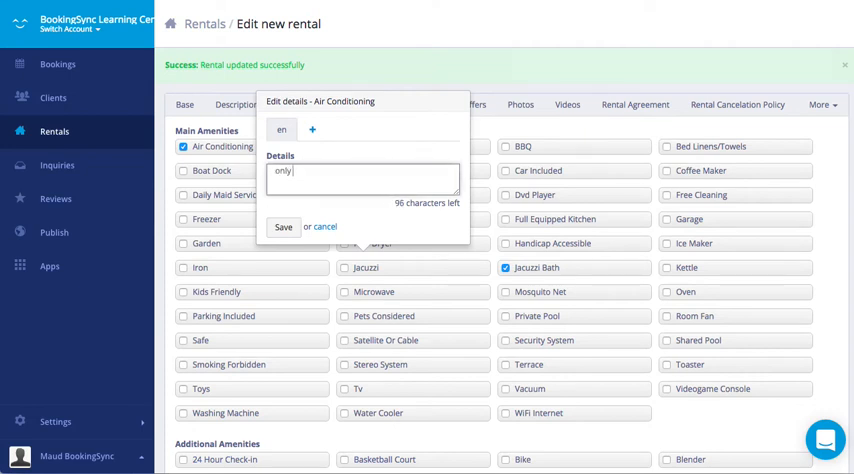
{"action": "type", "text": "in summer"}
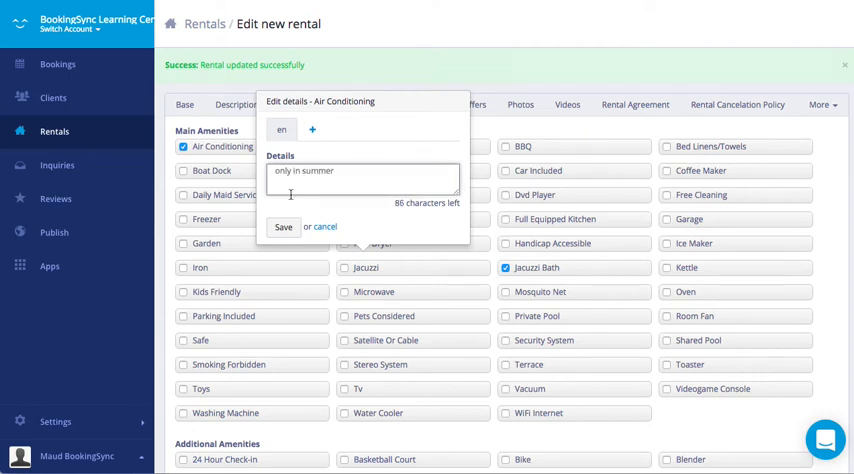
{"action": "left_click", "coordinate": [284, 228]}
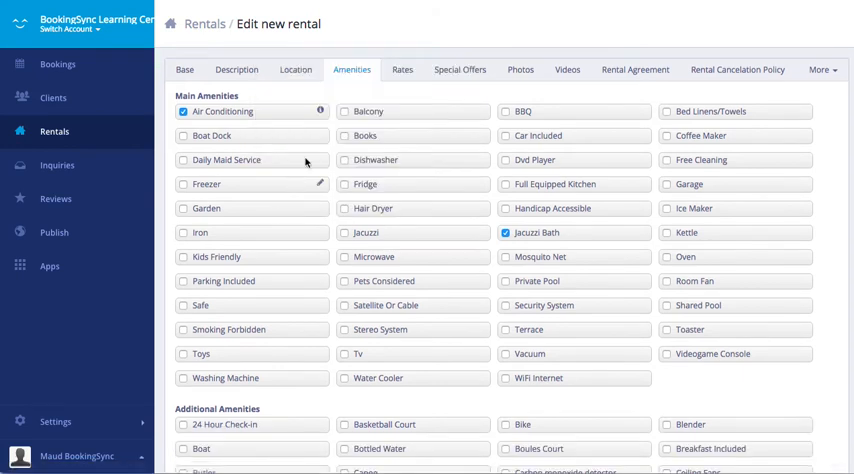
{"action": "scroll", "scroll_direction": "down", "scroll_amount": 3}
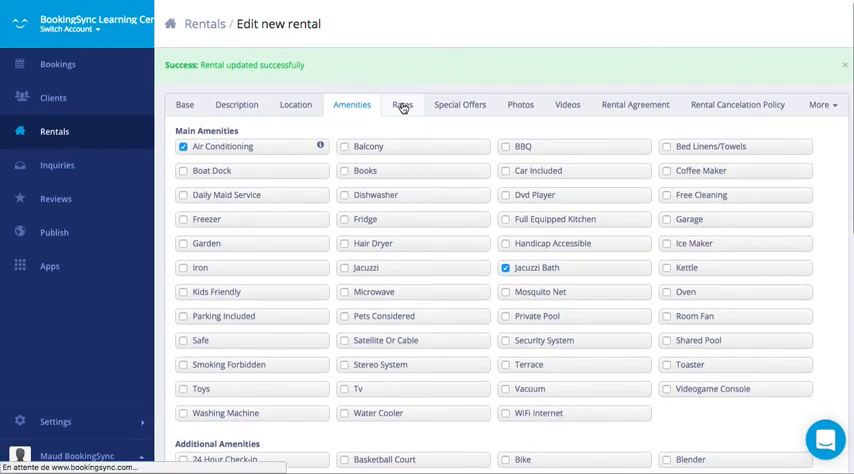
Step: Set the base rate to 100 and damage deposit to 300 and save the rates
{"action": "left_click", "coordinate": [402, 96]}
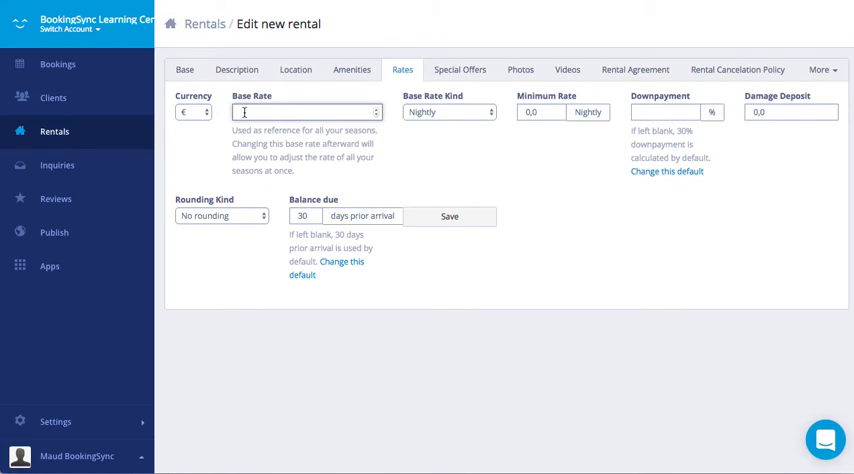
{"action": "type", "text": "100"}
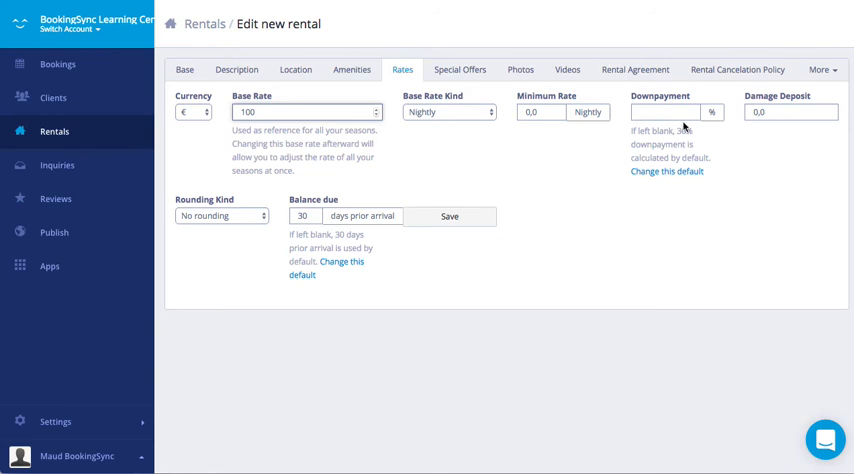
{"action": "left_click", "coordinate": [790, 112]}
{"action": "type", "text": "300"}
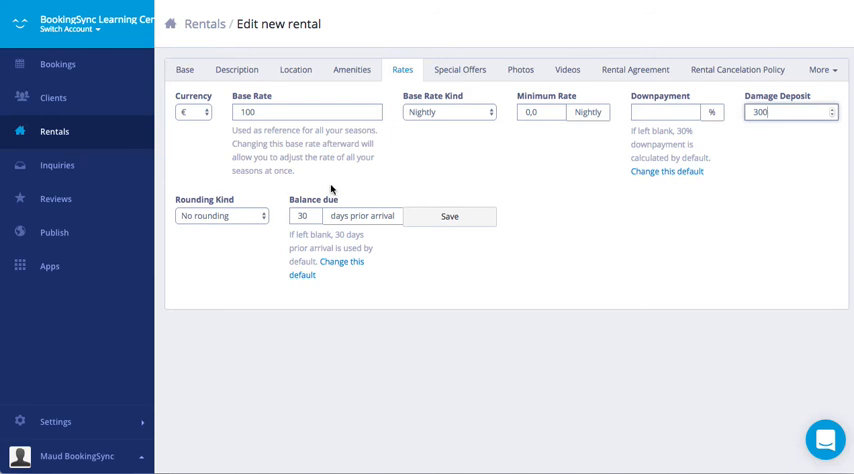
{"action": "left_click", "coordinate": [448, 216]}
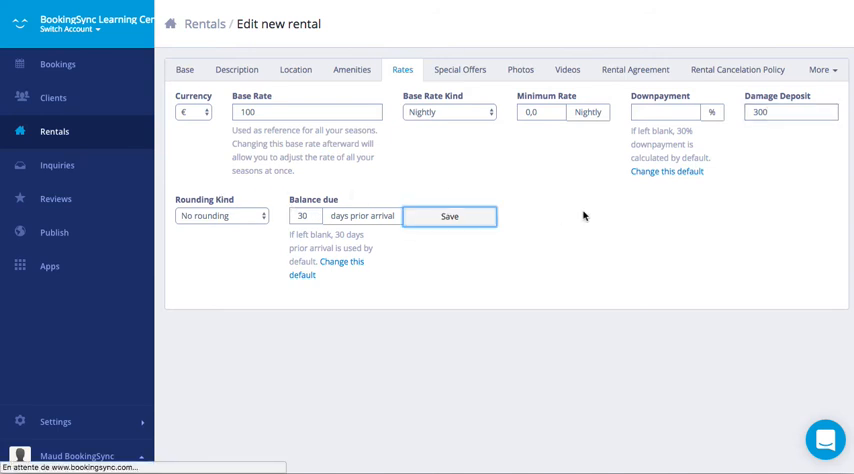
Step: Start a new rate period from 4 July 2017 named 'Standard'
{"action": "scroll", "scroll_direction": "down", "scroll_amount": 3}
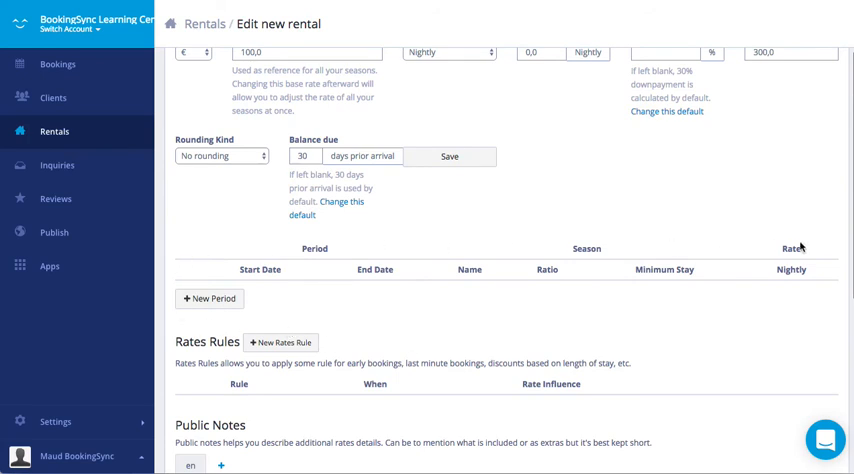
{"action": "mouse_move", "coordinate": [272, 148]}
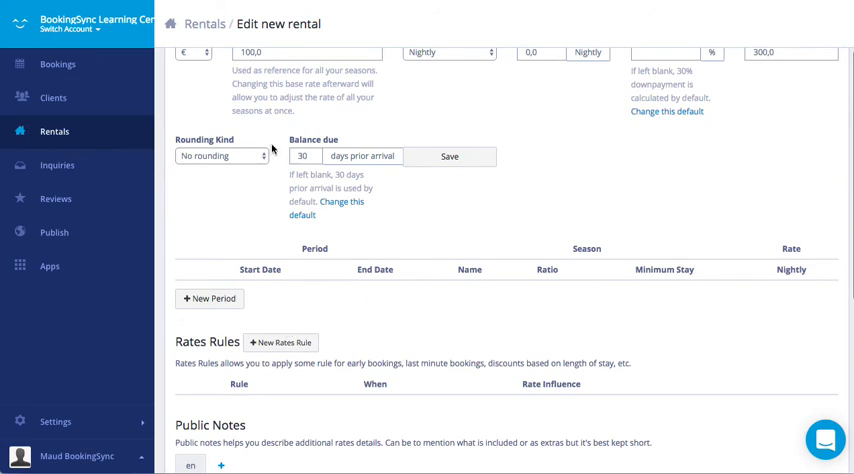
{"action": "scroll", "scroll_direction": "down", "scroll_amount": 3}
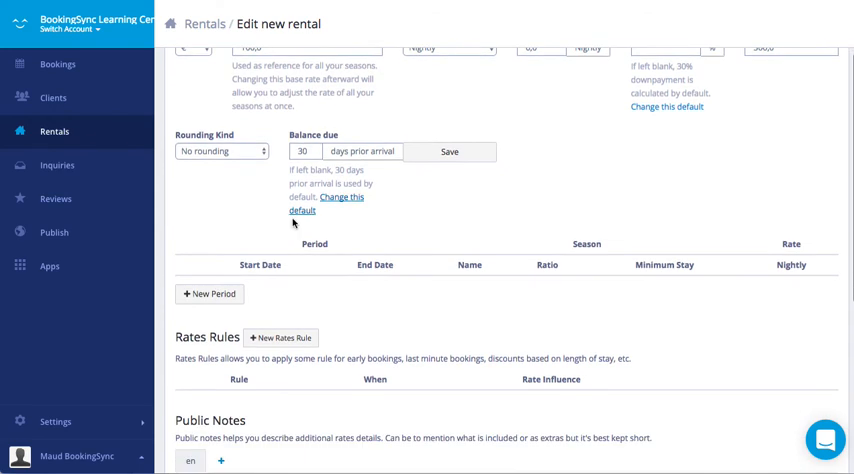
{"action": "left_click", "coordinate": [208, 294]}
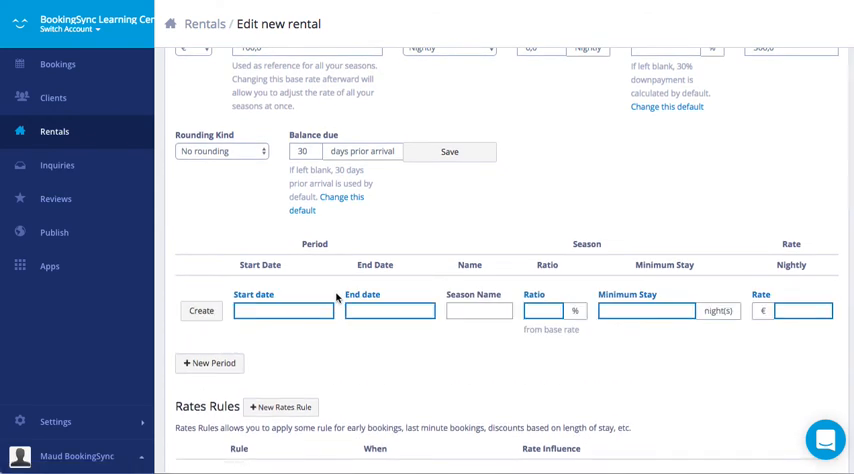
{"action": "left_click", "coordinate": [284, 312]}
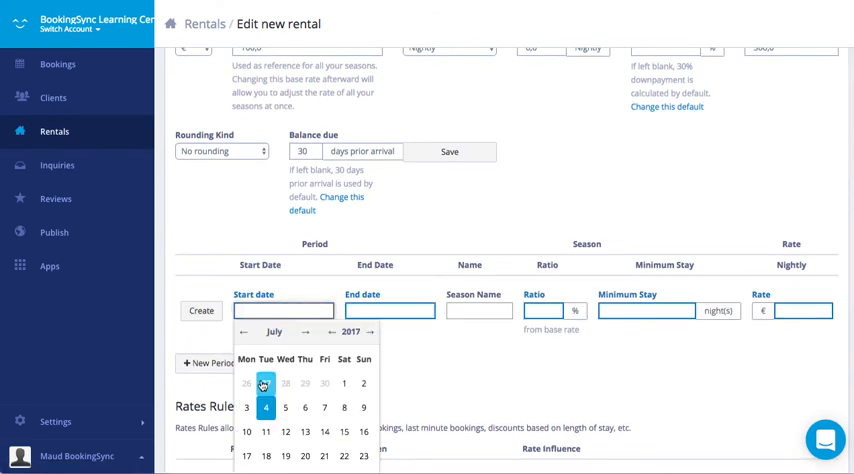
{"action": "left_click", "coordinate": [264, 406]}
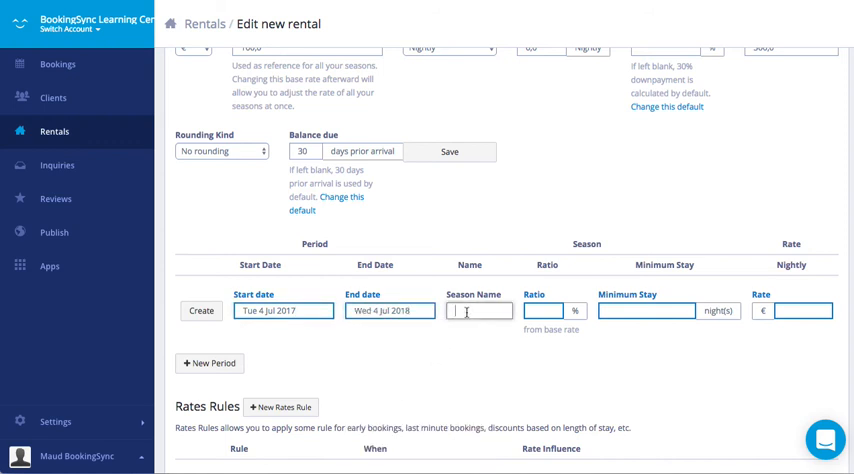
{"action": "type", "text": "tandard"}
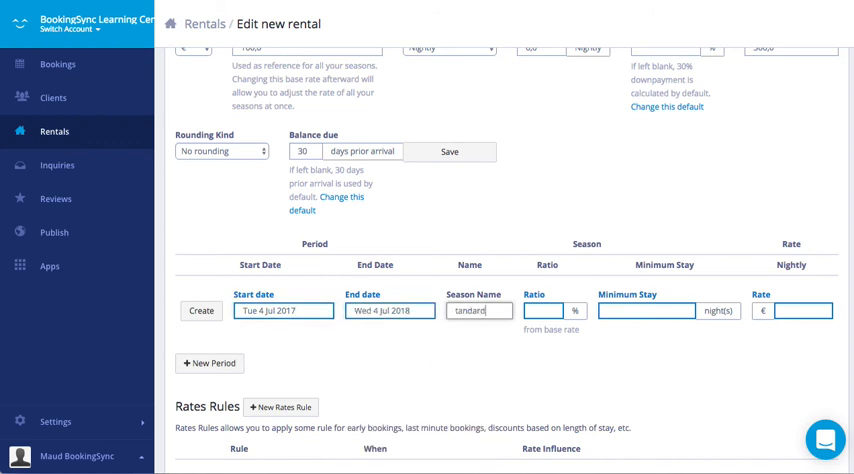
{"action": "type", "text": "Standard"}
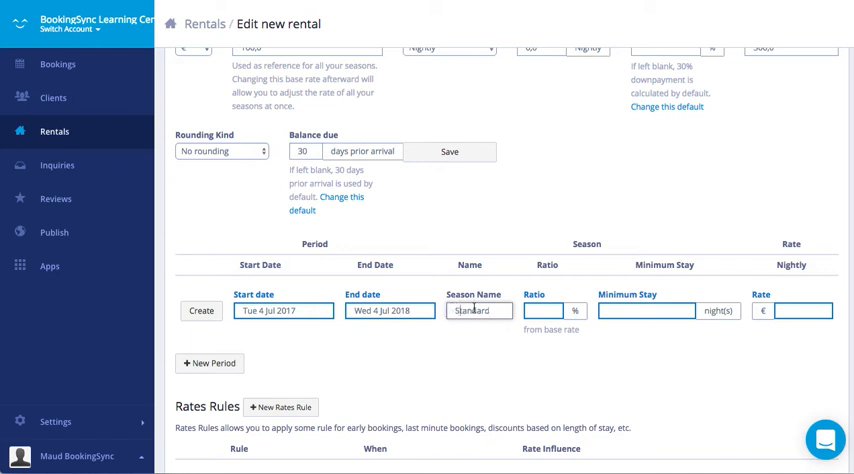
Step: Give the Standard period a 100% ratio, 2-night minimum stay and nightly rate 100
{"action": "left_click", "coordinate": [544, 310]}
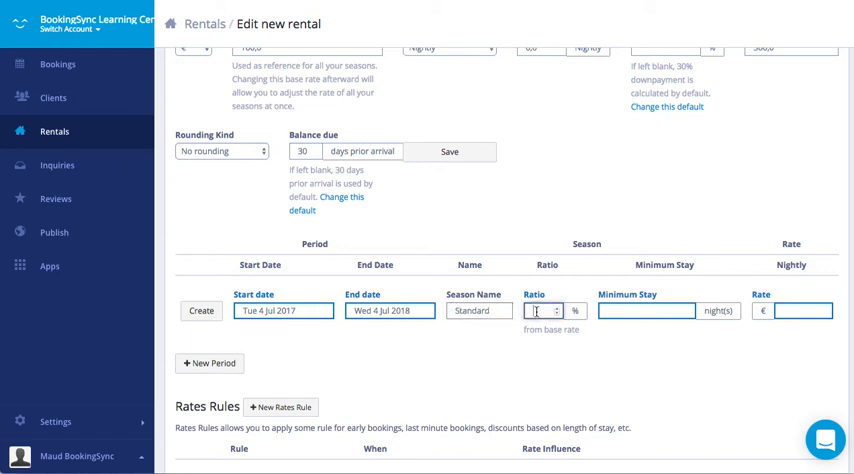
{"action": "scroll", "scroll_direction": "up", "scroll_amount": 3}
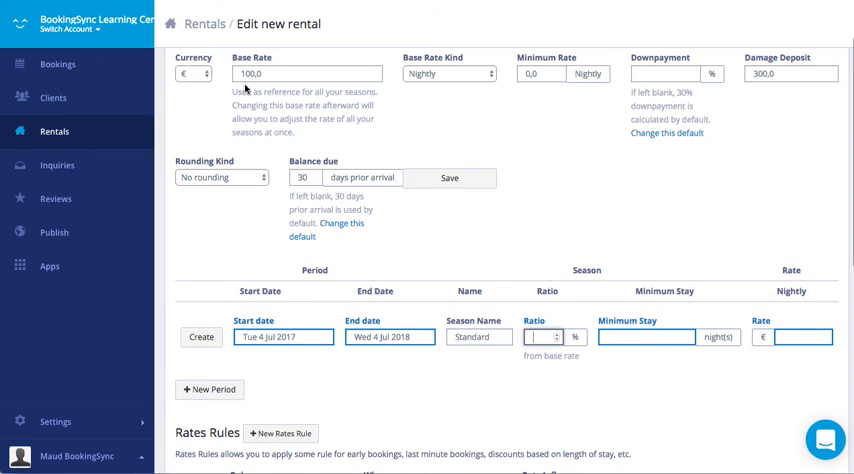
{"action": "type", "text": "100"}
{"action": "left_click", "coordinate": [646, 336]}
{"action": "type", "text": "2"}
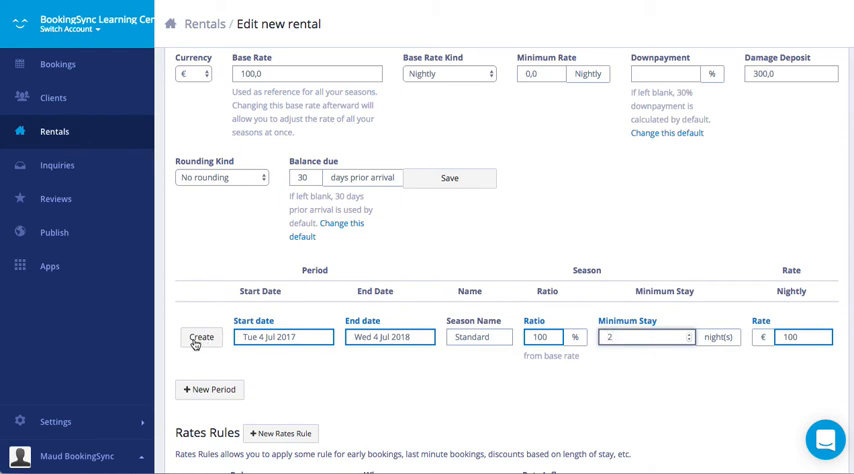
{"action": "left_click", "coordinate": [200, 336]}
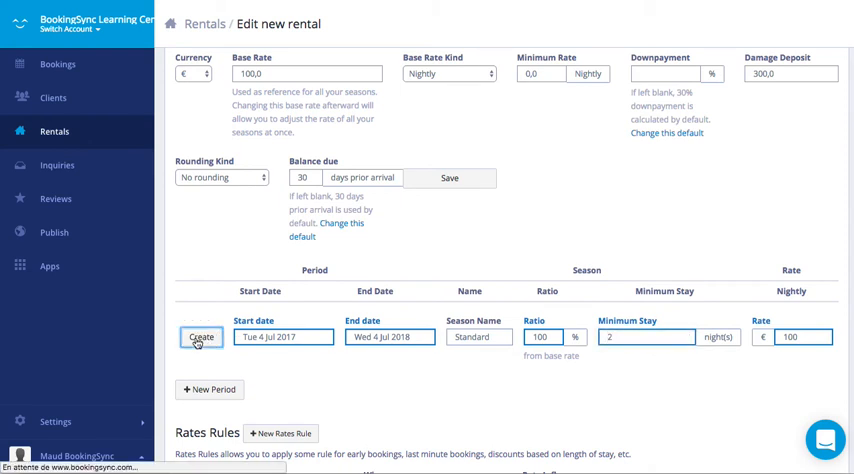
Step: Create the Standard season period and review the rates rules and public notes
{"action": "left_click", "coordinate": [200, 336]}
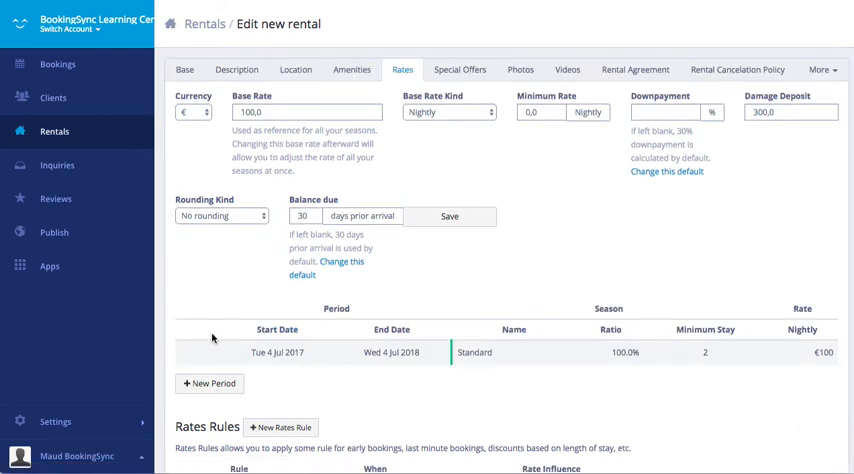
{"action": "scroll", "scroll_direction": "down", "scroll_amount": 3}
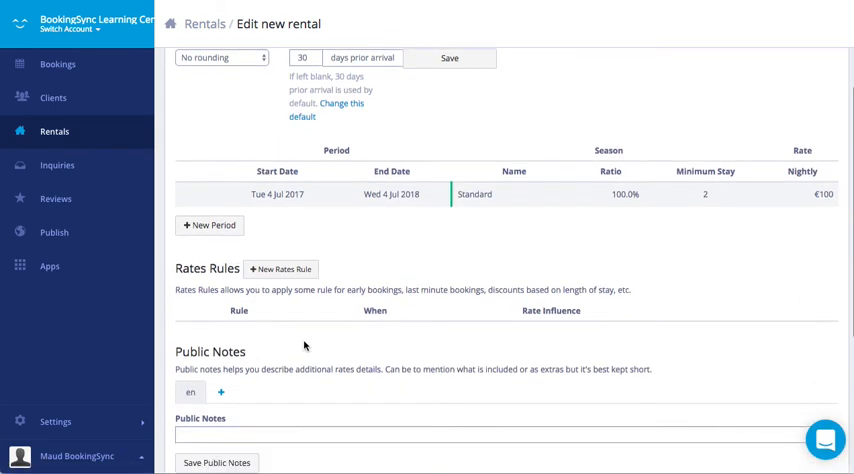
{"action": "scroll", "scroll_direction": "down", "scroll_amount": 3}
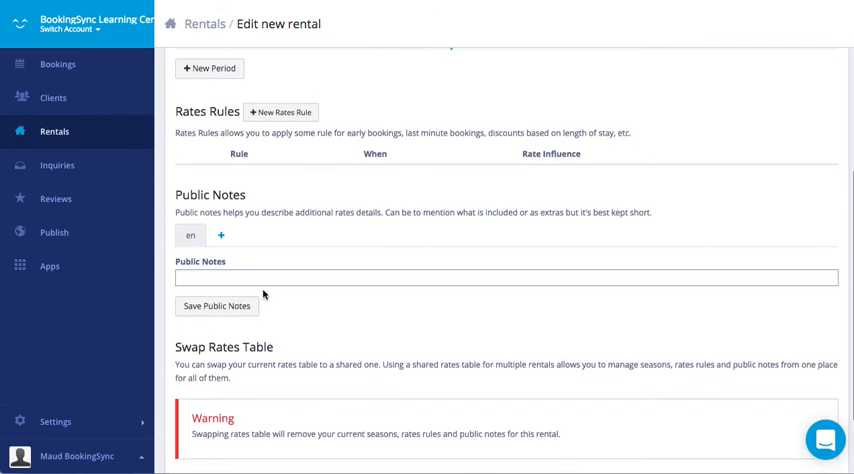
{"action": "scroll", "scroll_direction": "up", "scroll_amount": 3}
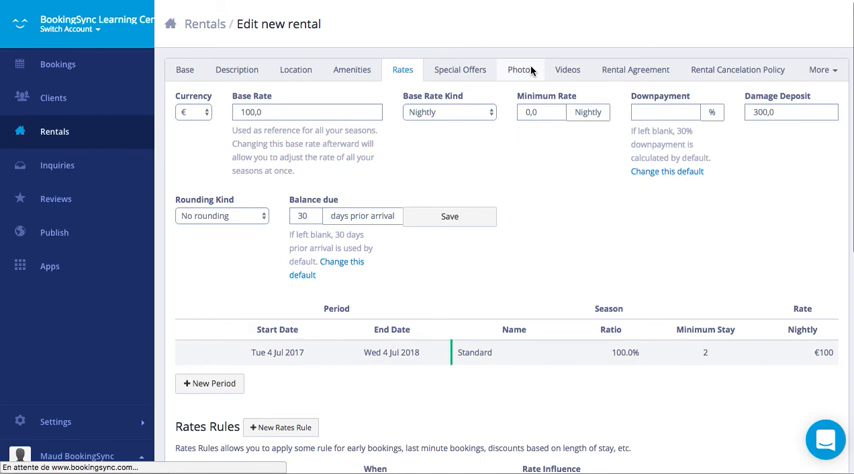
{"action": "mouse_move", "coordinate": [552, 188]}
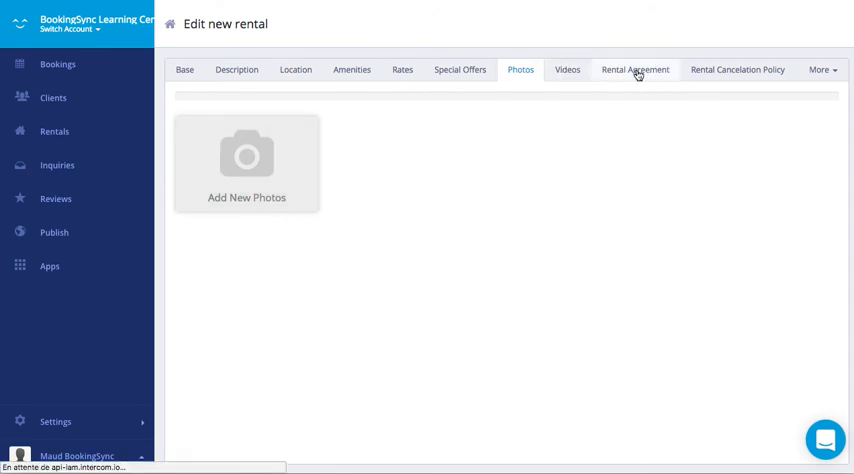
Step: Review the rental agreement and cancellation policy, then go to the fees list
{"action": "left_click", "coordinate": [636, 68]}
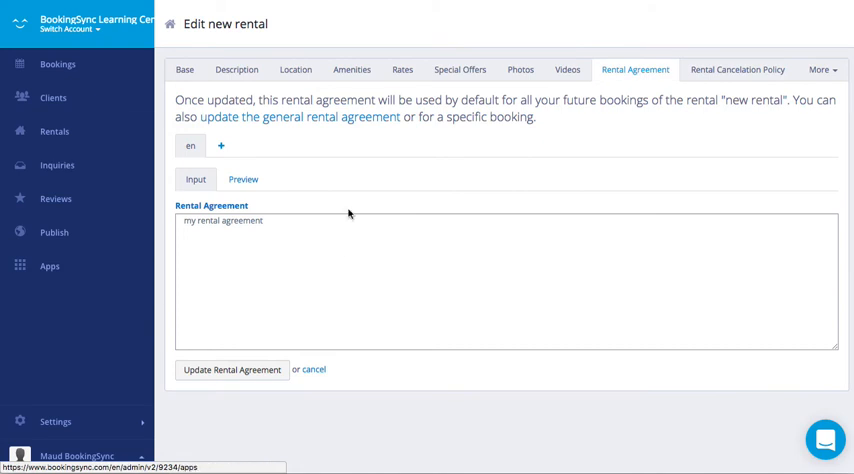
{"action": "mouse_move", "coordinate": [92, 356]}
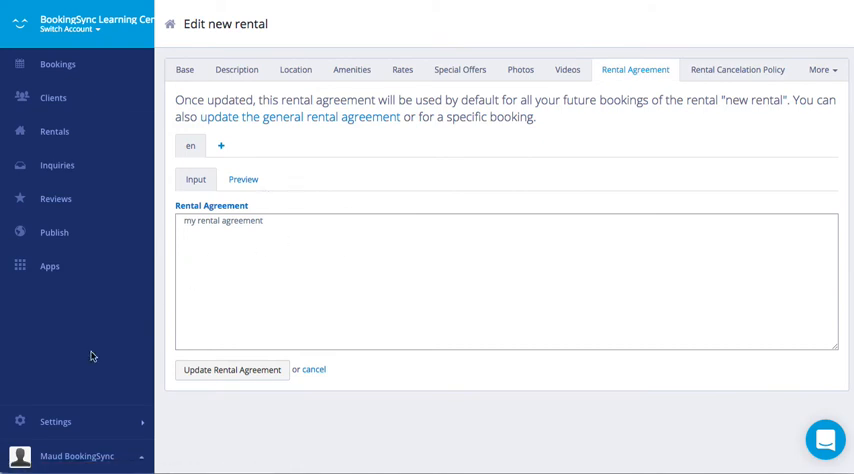
{"action": "mouse_move", "coordinate": [192, 210]}
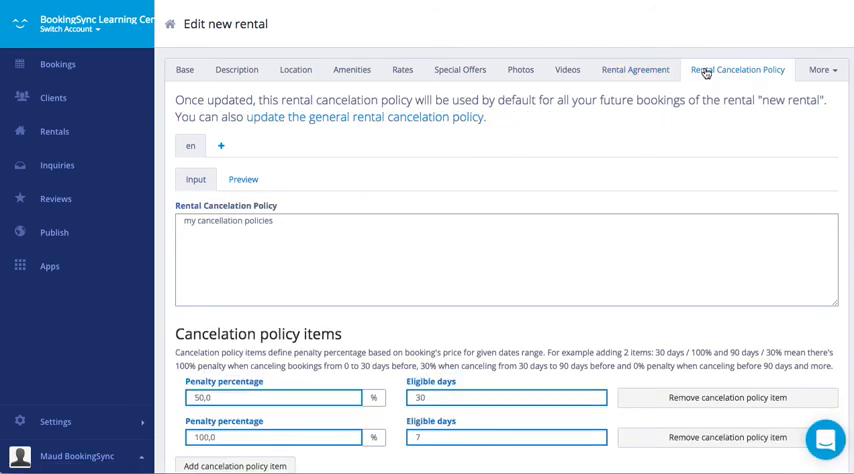
{"action": "left_click", "coordinate": [820, 68]}
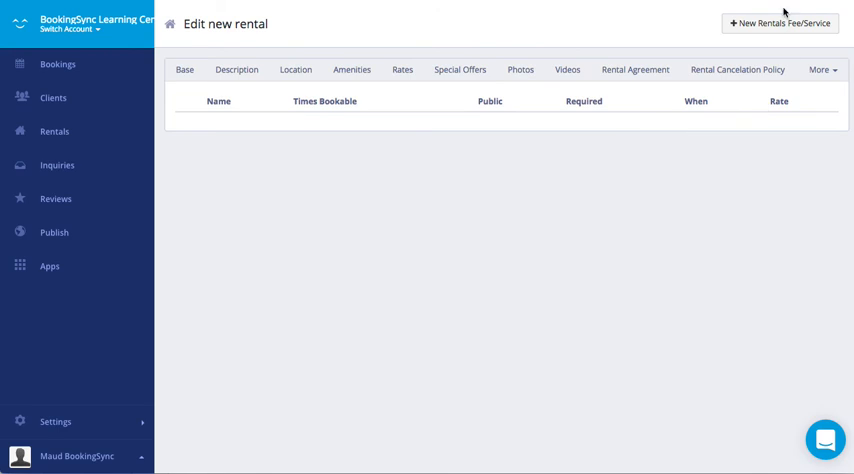
Step: Try adding a fee and then a tax, reaching the account-level tax required notice
{"action": "left_click", "coordinate": [780, 24]}
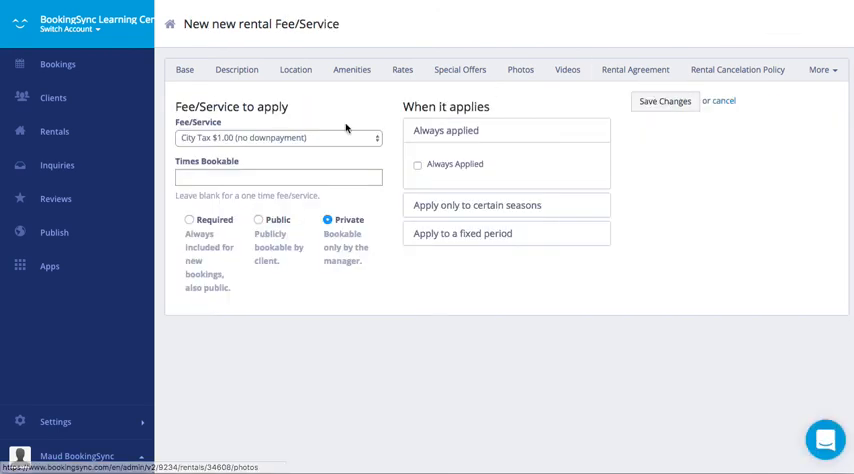
{"action": "left_click", "coordinate": [278, 136]}
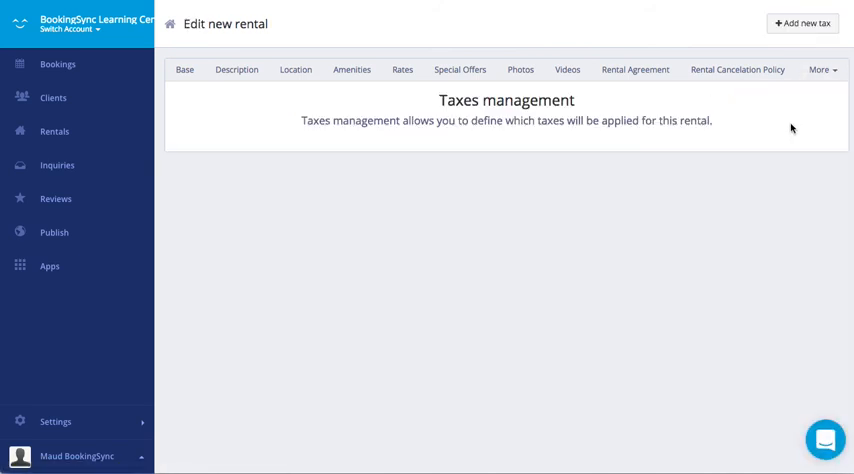
{"action": "left_click", "coordinate": [800, 24]}
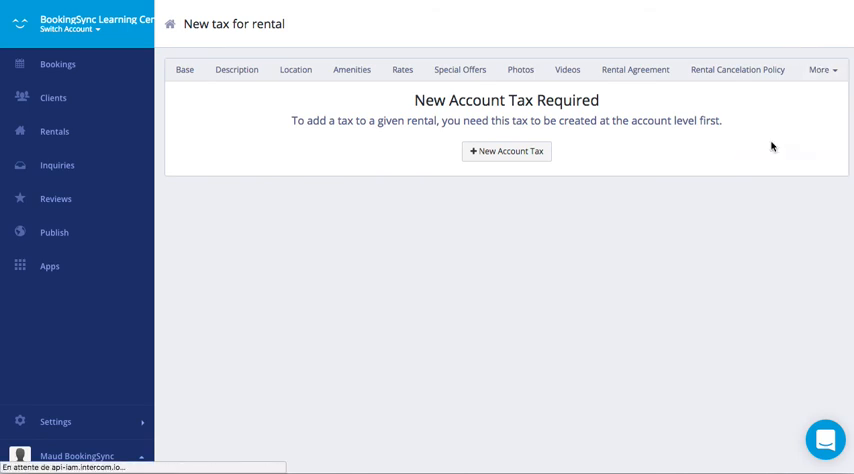
Step: Review the Private Info page: owner details, agreements, tags, notes, check-in/out and payment gateway fields
{"action": "left_click", "coordinate": [54, 132]}
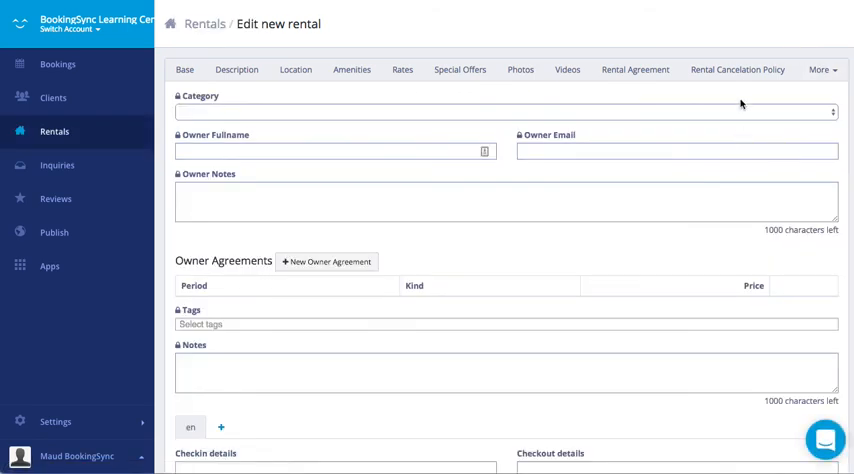
{"action": "mouse_move", "coordinate": [546, 172]}
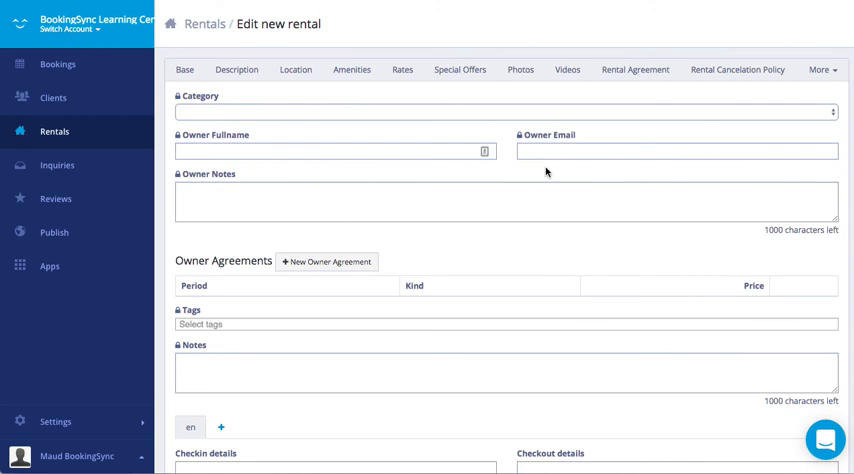
{"action": "mouse_move", "coordinate": [424, 264]}
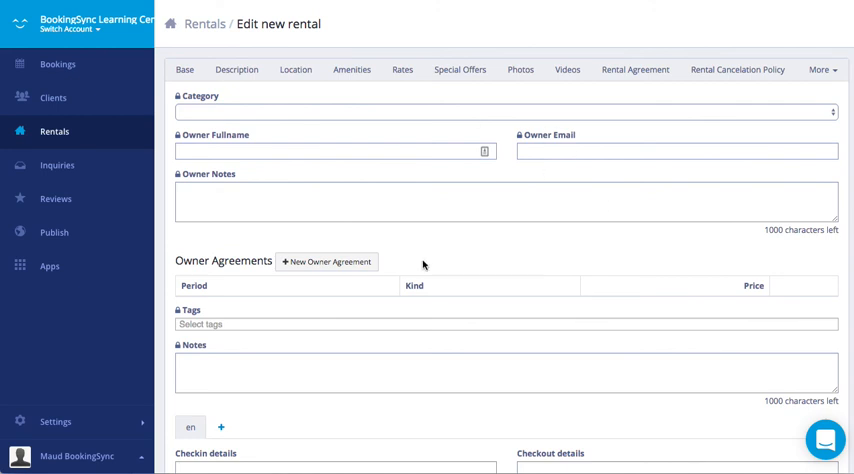
{"action": "mouse_move", "coordinate": [260, 172]}
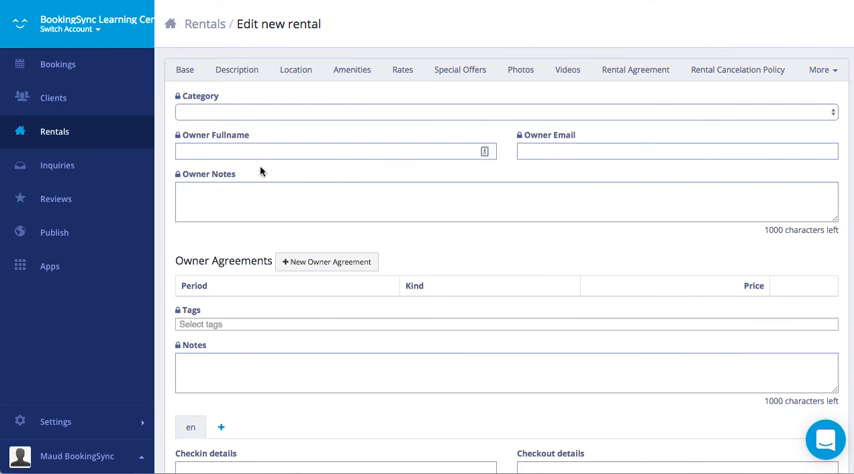
{"action": "scroll", "scroll_direction": "down", "scroll_amount": 3}
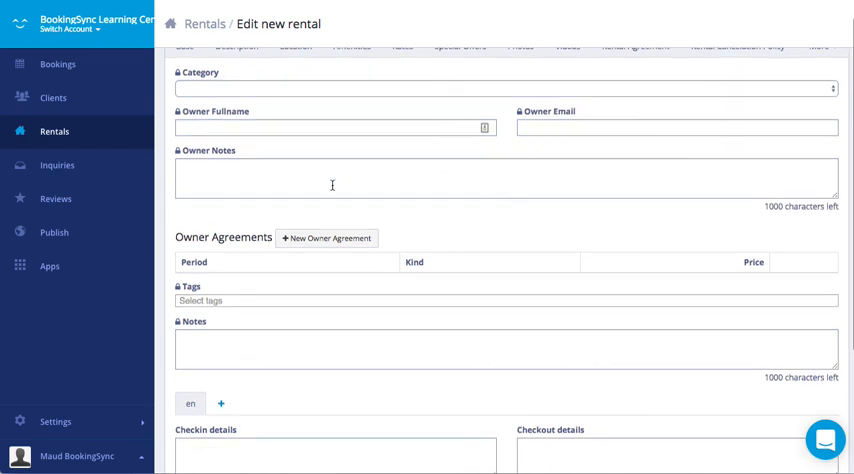
{"action": "scroll", "scroll_direction": "down", "scroll_amount": 3}
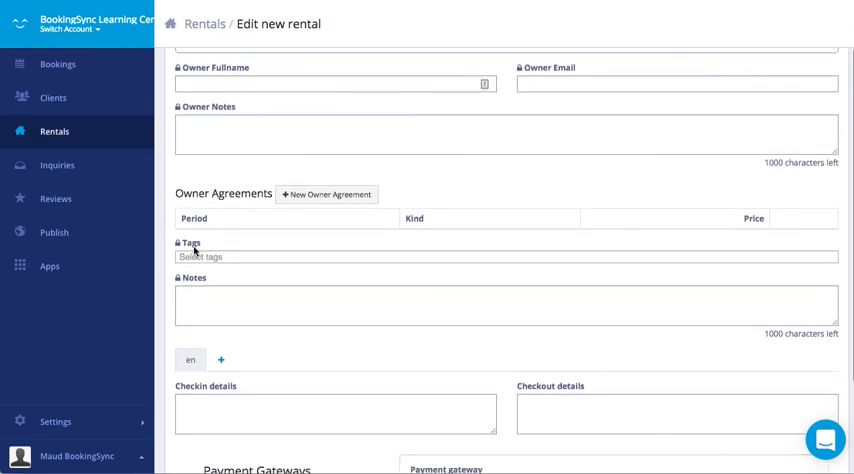
{"action": "scroll", "scroll_direction": "down", "scroll_amount": 3}
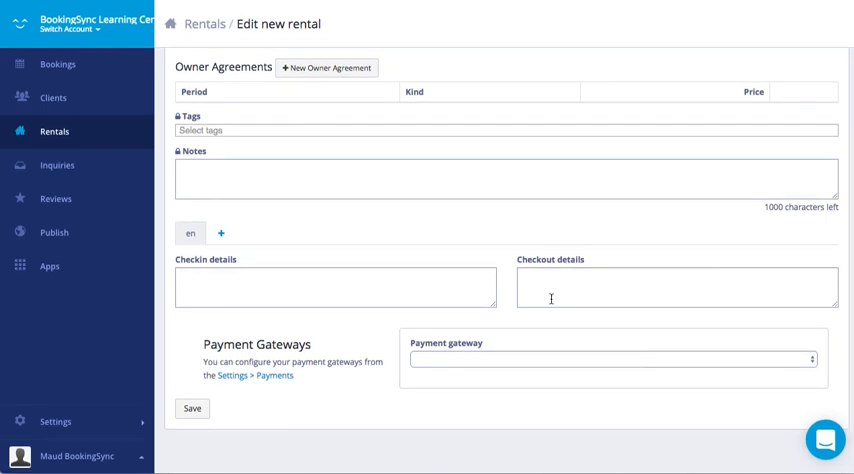
{"action": "mouse_move", "coordinate": [784, 316]}
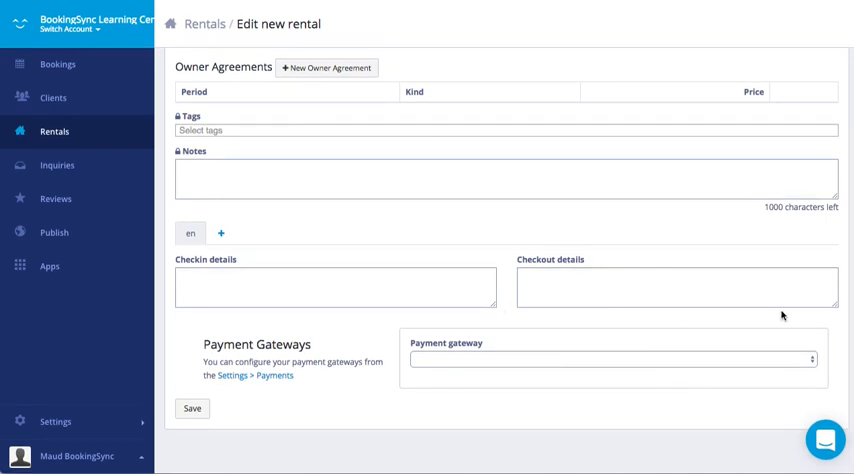
{"action": "mouse_move", "coordinate": [826, 404]}
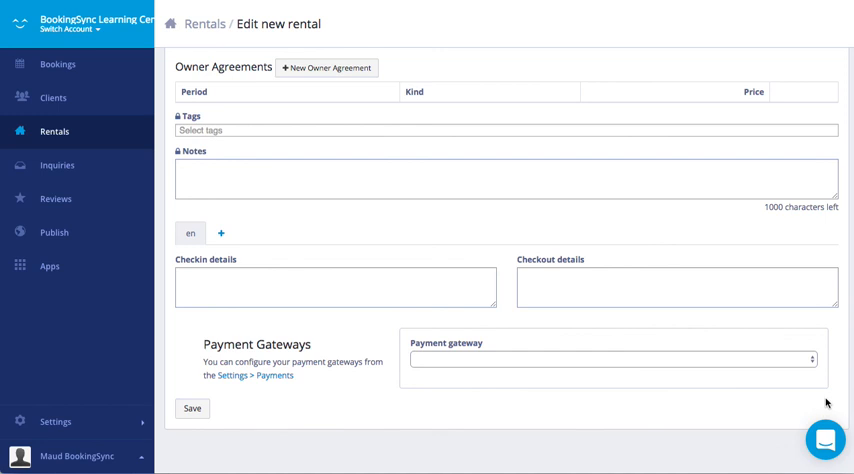
{"action": "mouse_move", "coordinate": [700, 412]}
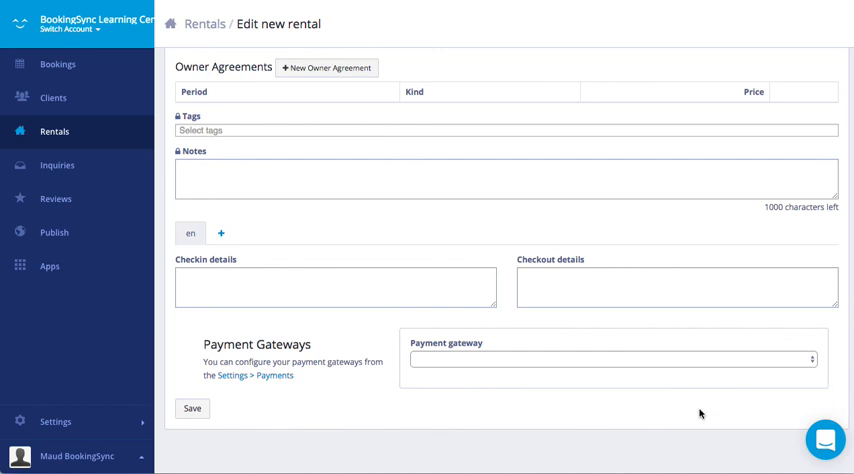
{"action": "mouse_move", "coordinate": [700, 412]}
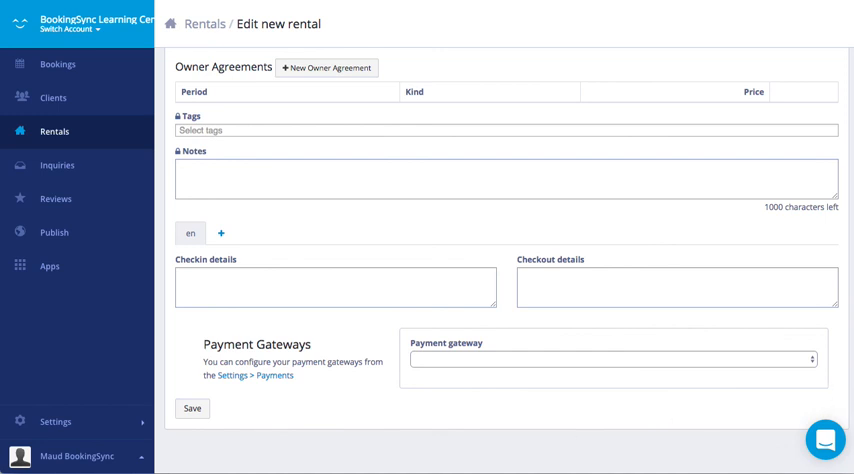